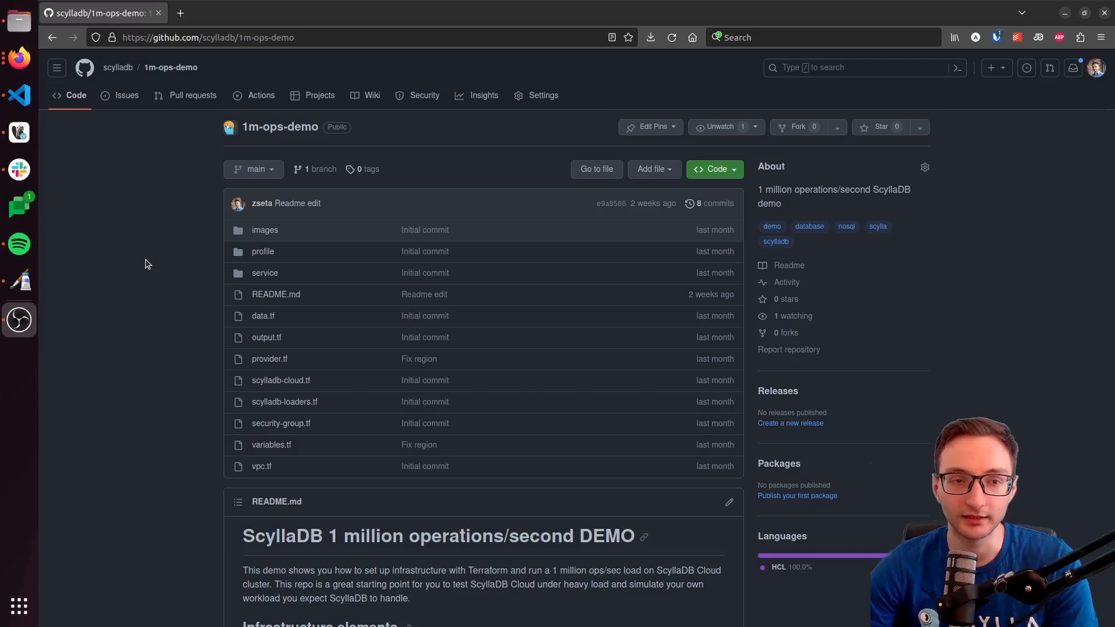
{"action": "mouse_move", "coordinate": [367, 53]}
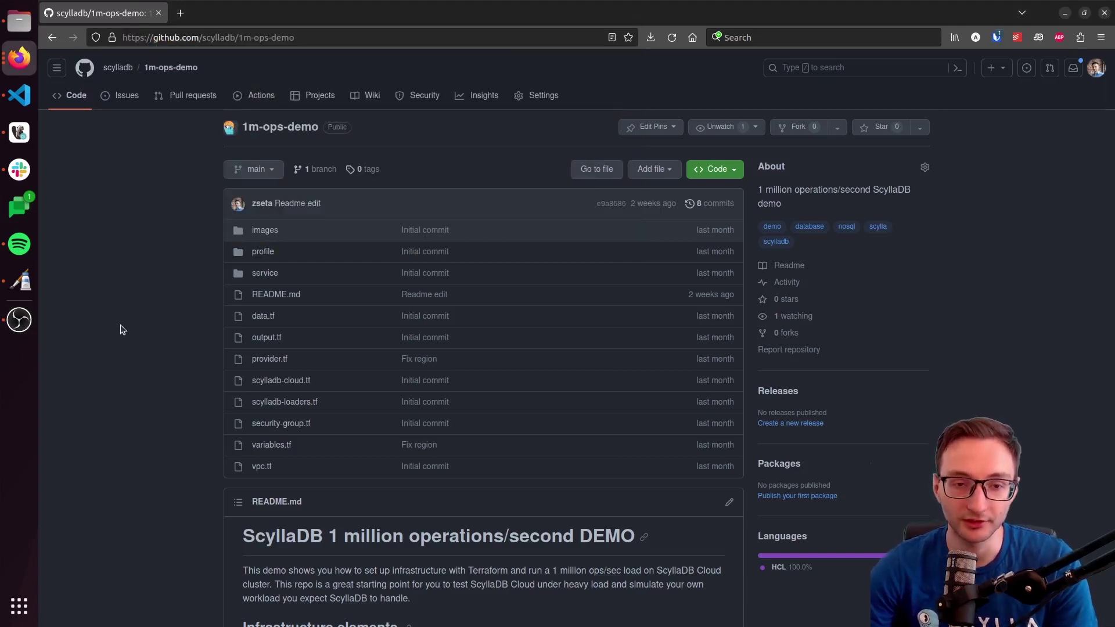
- Open variables.tf in the demo project and scroll through its mandatory variables
{"action": "scroll", "scroll_direction": "down", "scroll_amount": 3}
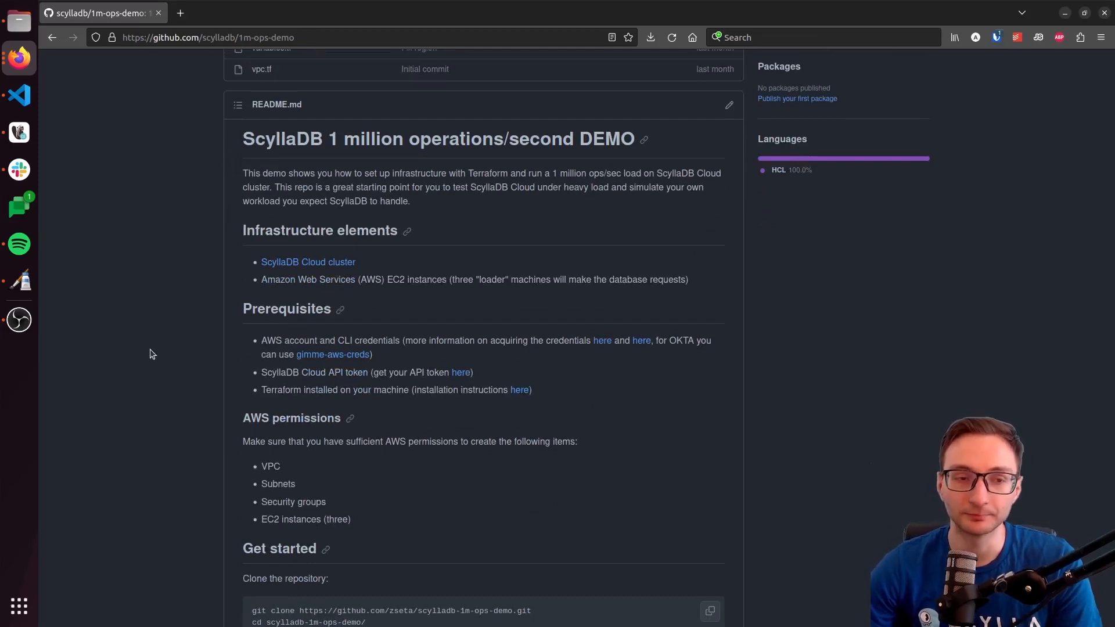
{"action": "mouse_move", "coordinate": [182, 373]}
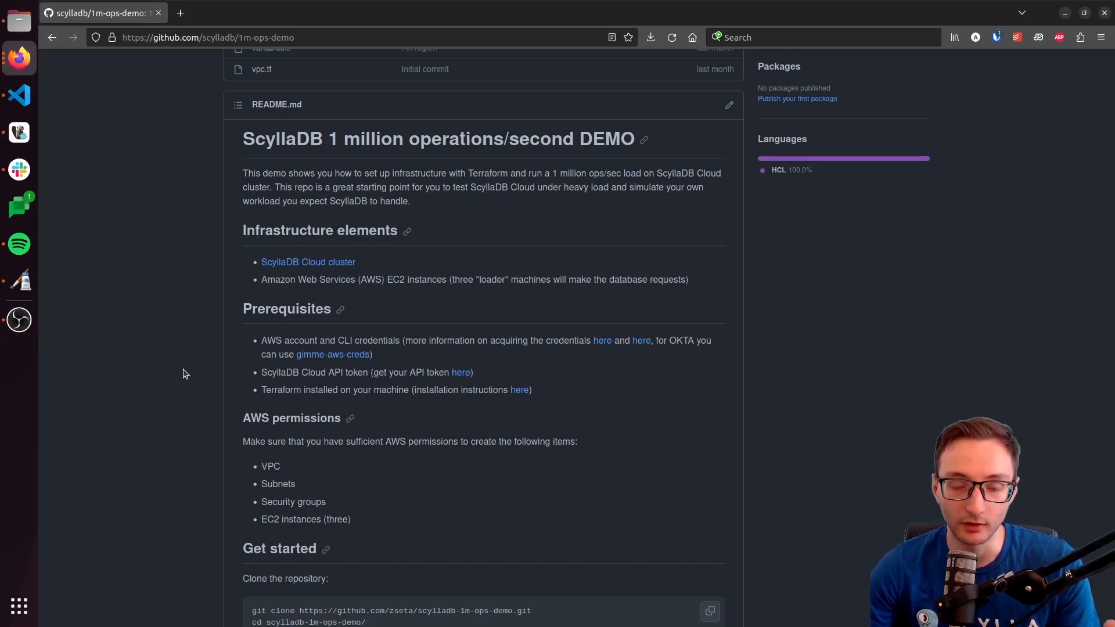
{"action": "mouse_move", "coordinate": [291, 418]}
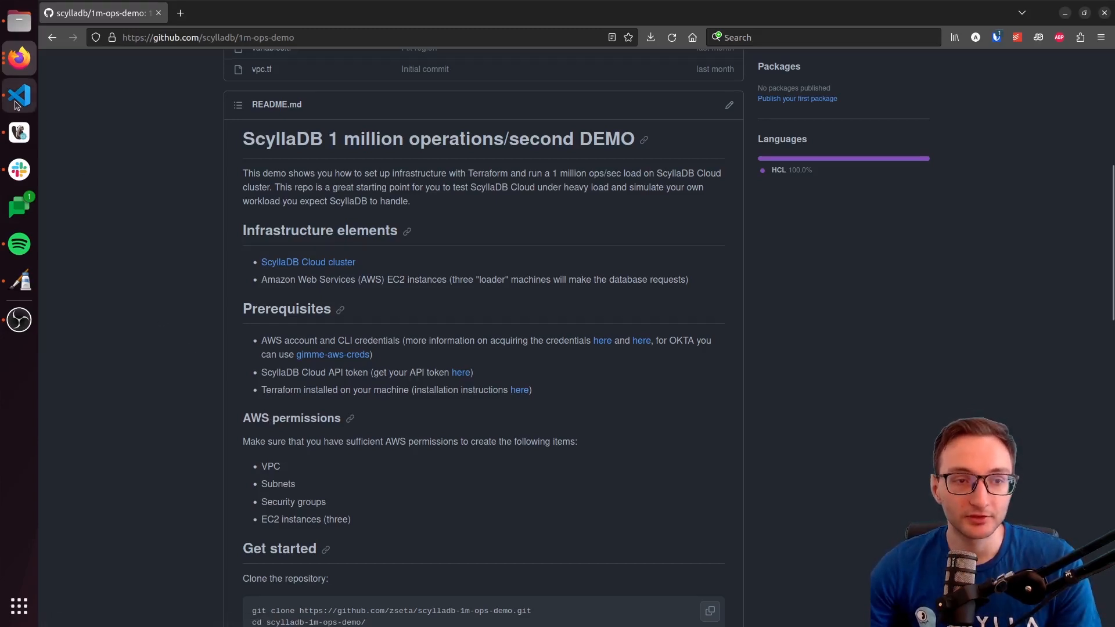
{"action": "left_click", "coordinate": [17, 95]}
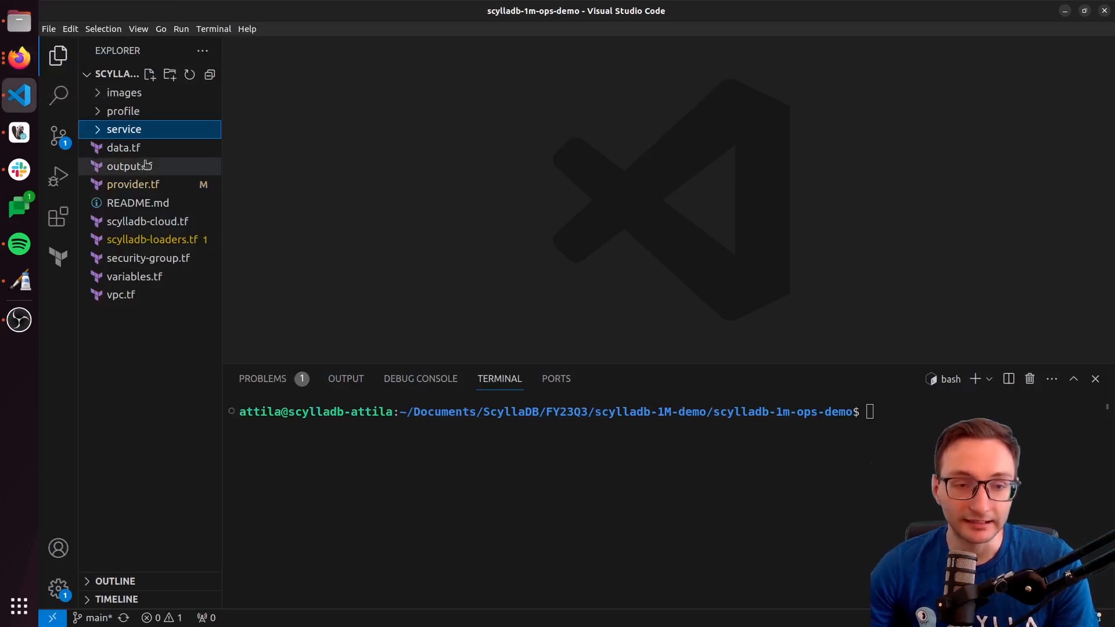
{"action": "mouse_move", "coordinate": [151, 285]}
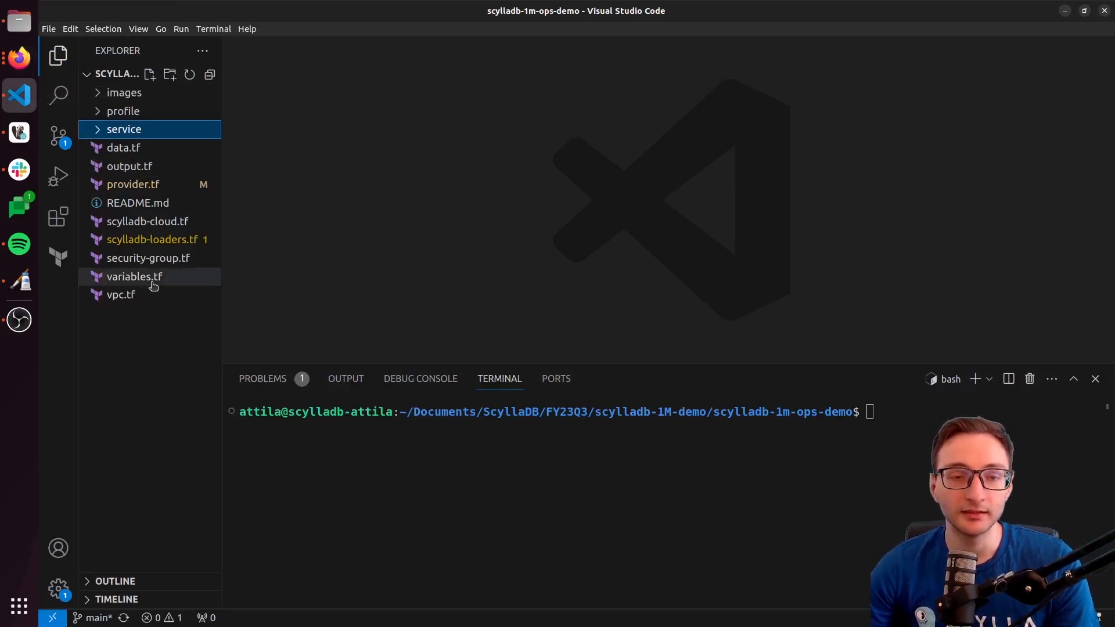
{"action": "left_click", "coordinate": [134, 276]}
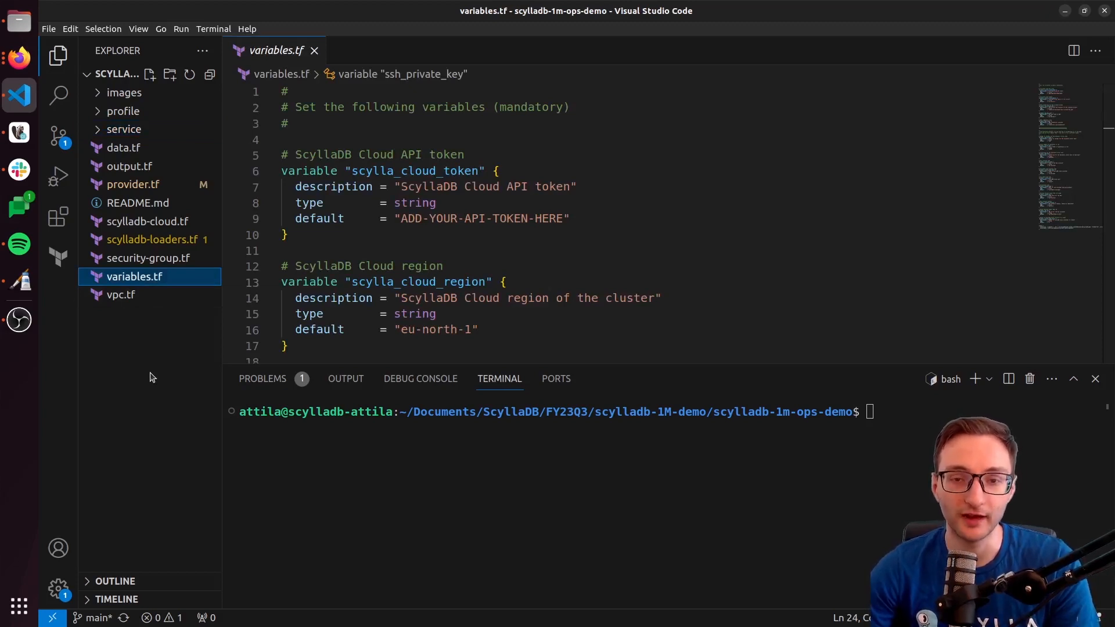
{"action": "mouse_move", "coordinate": [591, 374]}
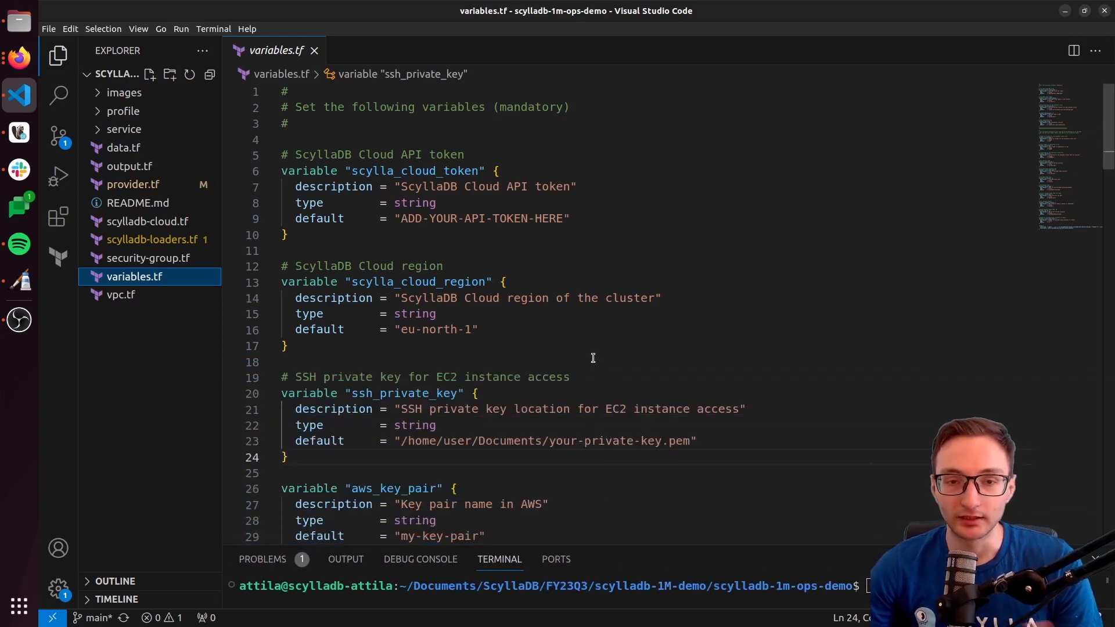
{"action": "mouse_move", "coordinate": [474, 250]}
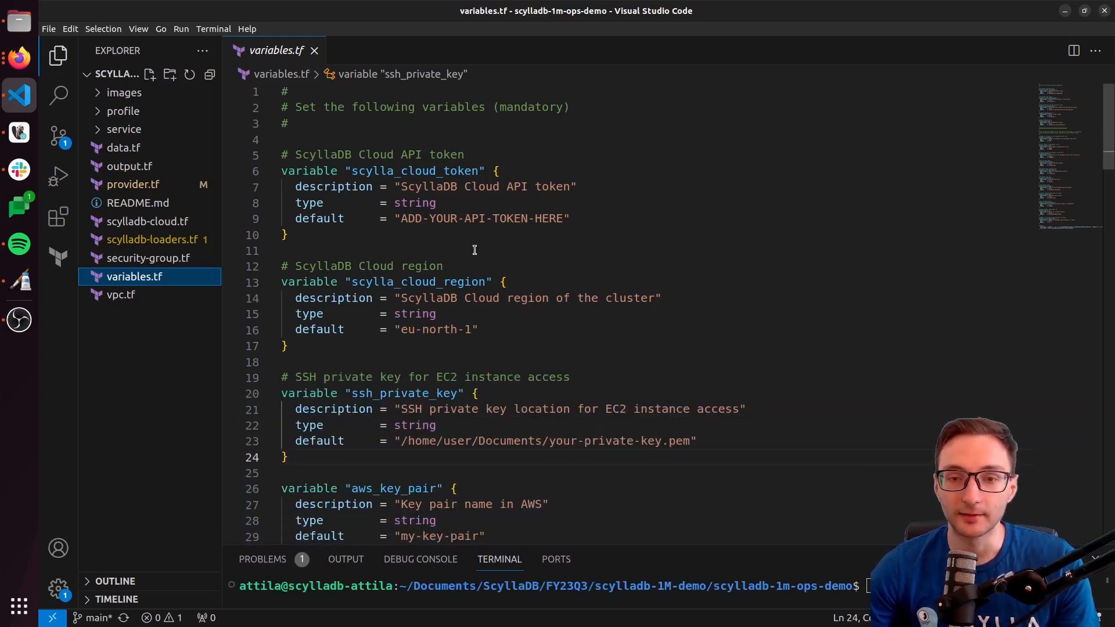
{"action": "mouse_move", "coordinate": [414, 175]}
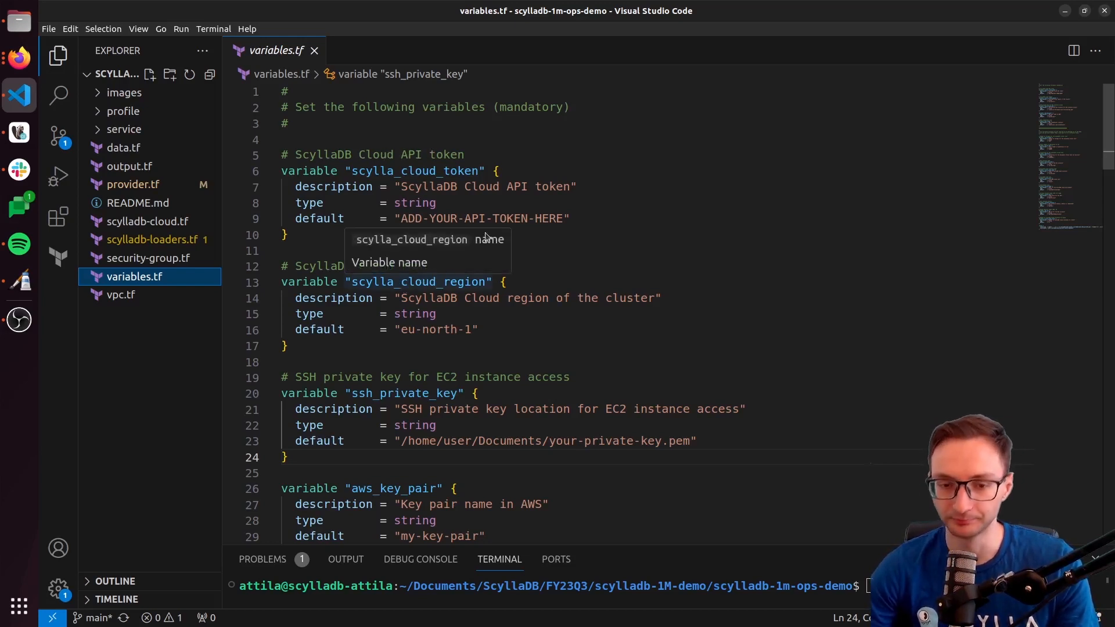
{"action": "scroll", "scroll_direction": "down", "scroll_amount": 3}
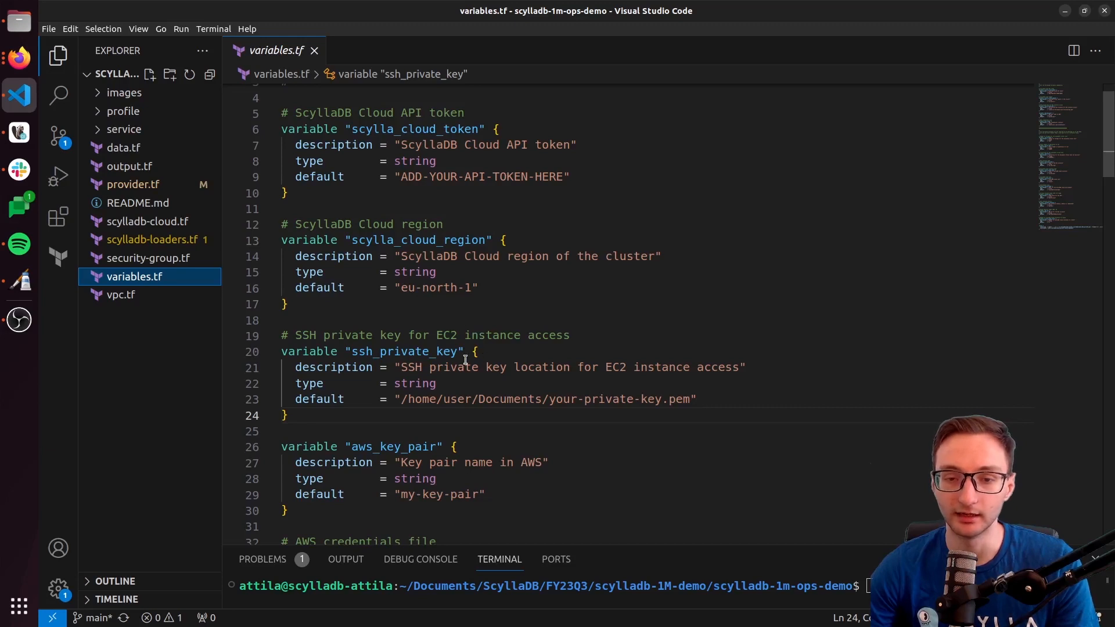
{"action": "mouse_move", "coordinate": [562, 409]}
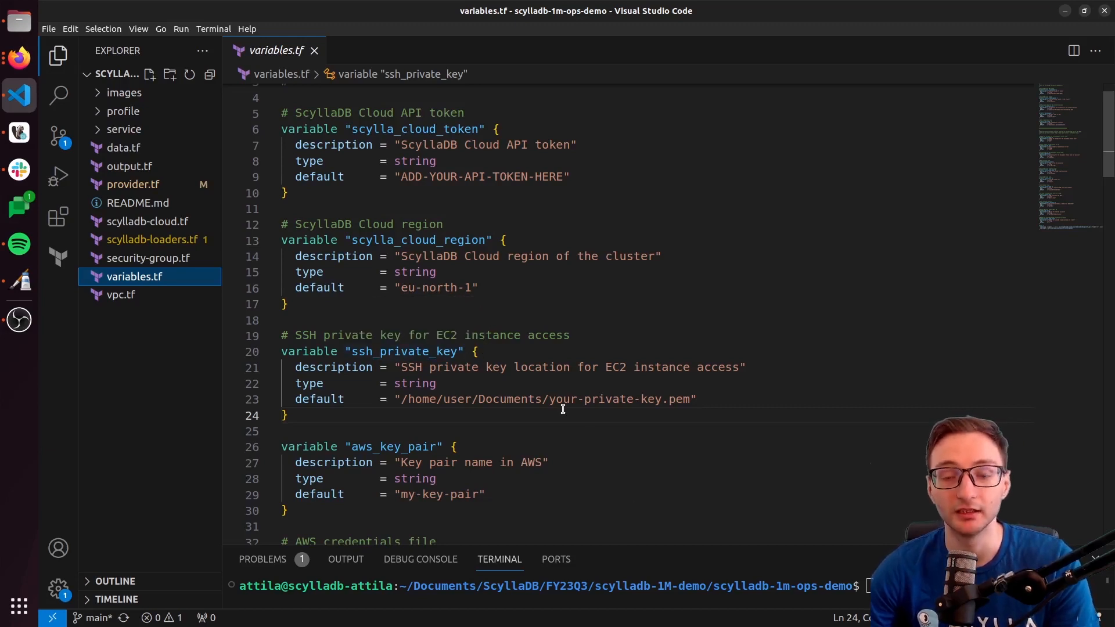
{"action": "scroll", "scroll_direction": "down", "scroll_amount": 3}
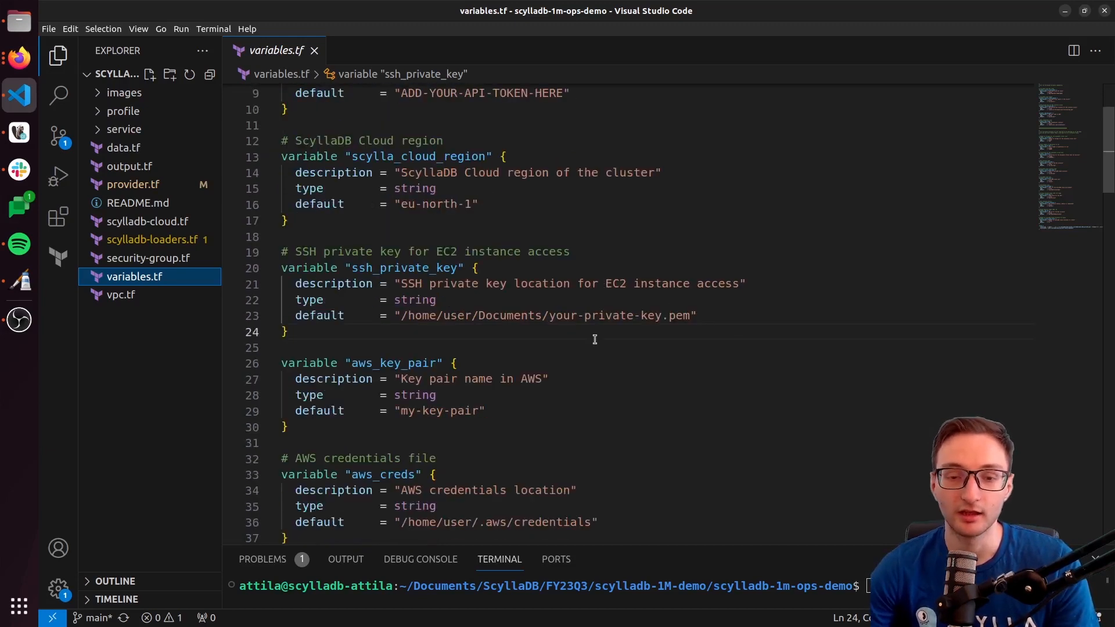
{"action": "mouse_move", "coordinate": [524, 397]}
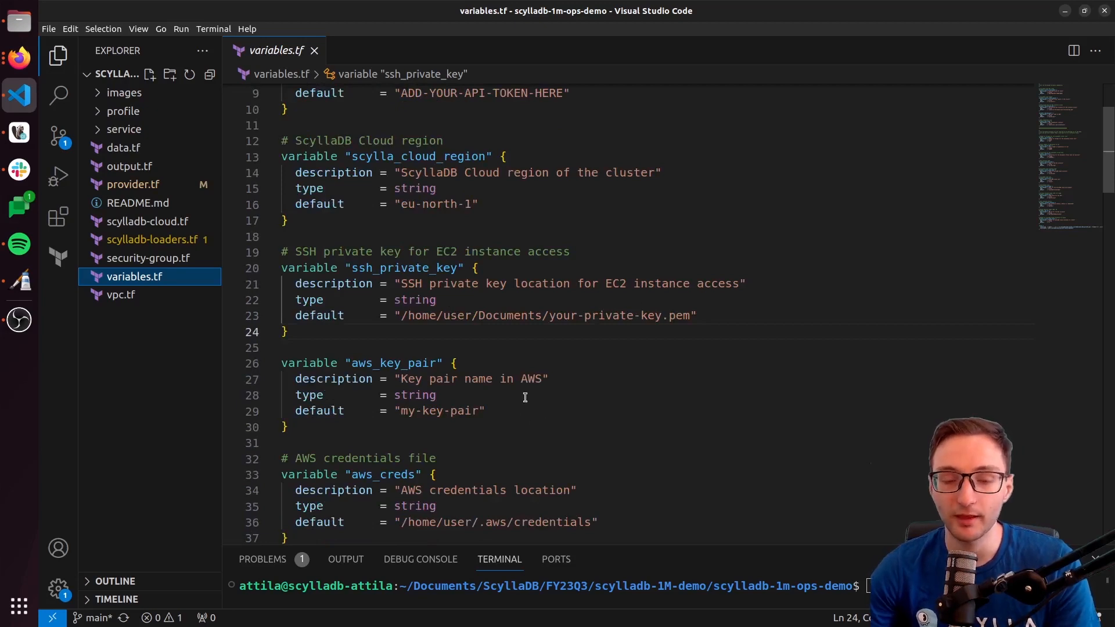
{"action": "scroll", "scroll_direction": "down", "scroll_amount": 3}
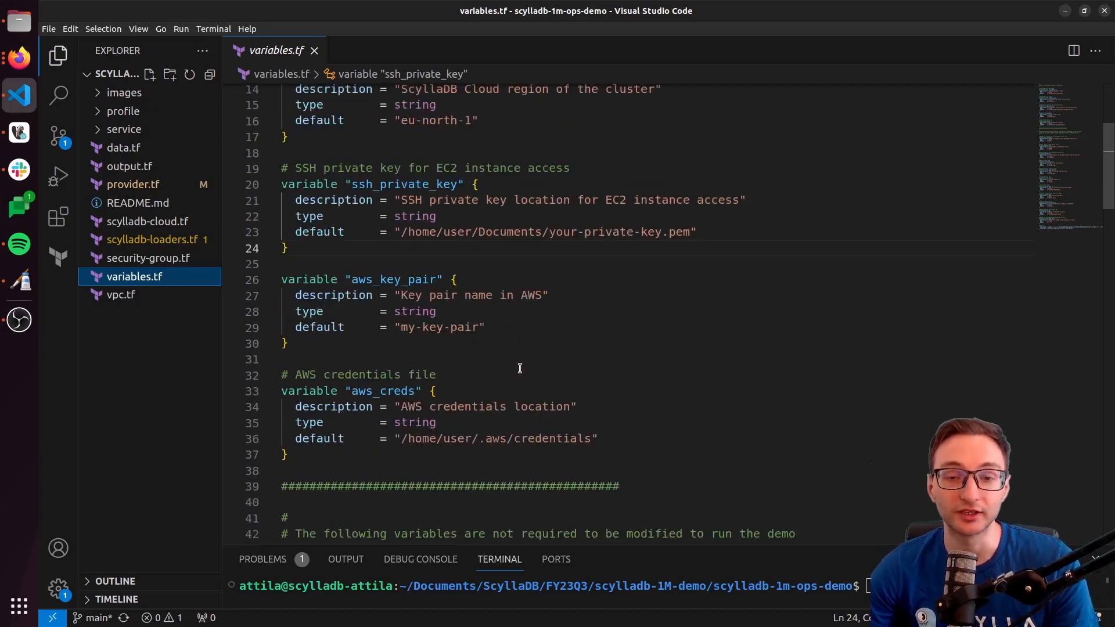
{"action": "scroll", "scroll_direction": "up", "scroll_amount": 3}
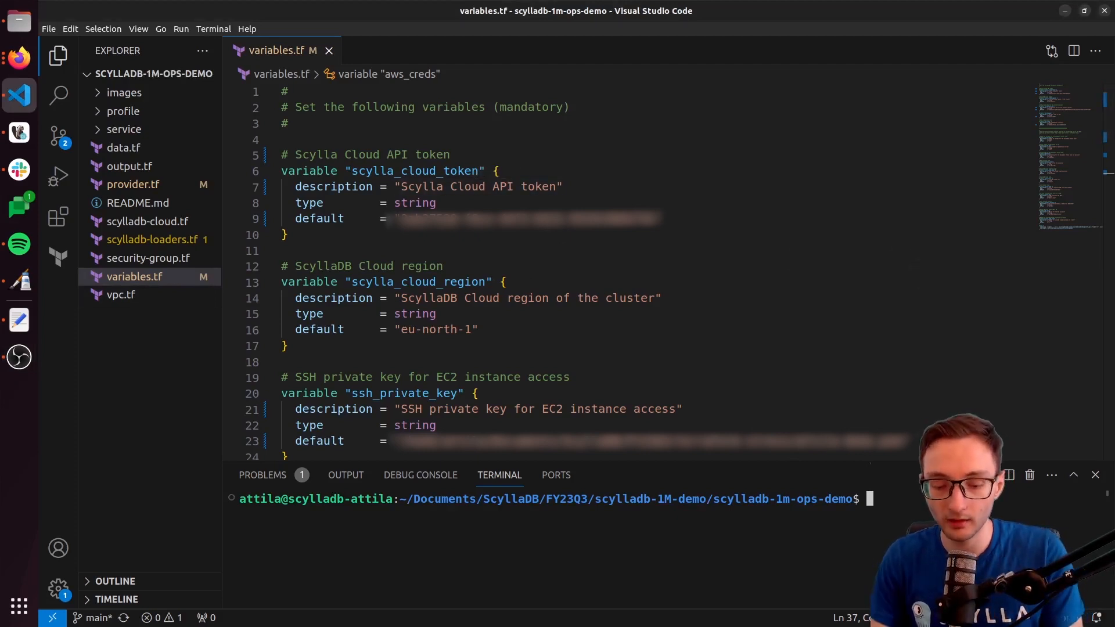
- Run terraform init in the integrated terminal
{"action": "type", "text": "terraform"}
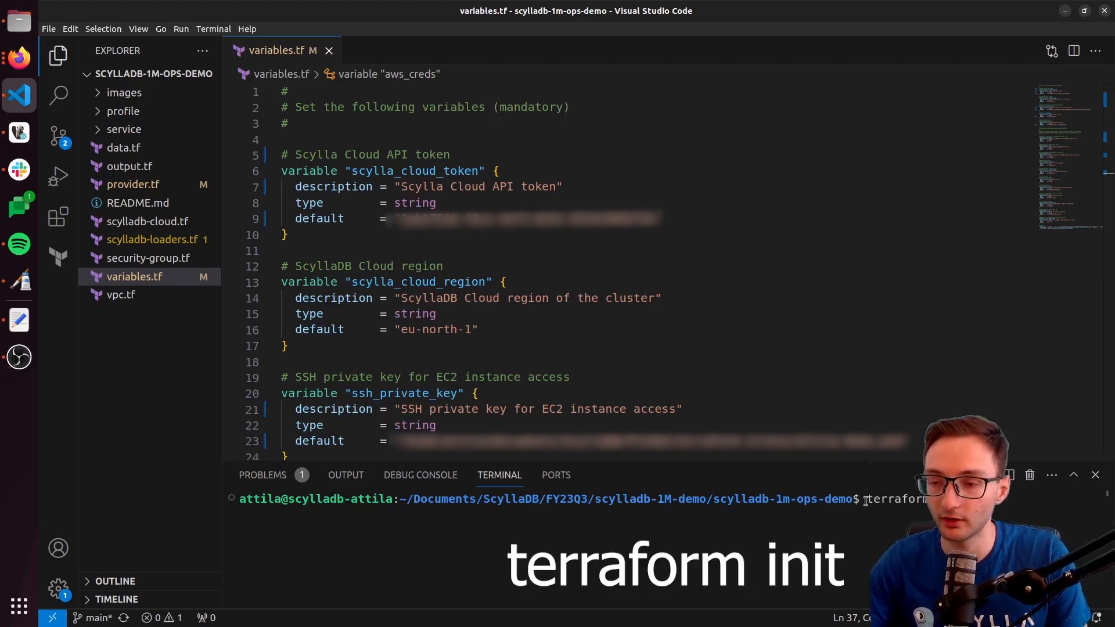
{"action": "key", "text": "Return"}
{"action": "type", "text": "t"}
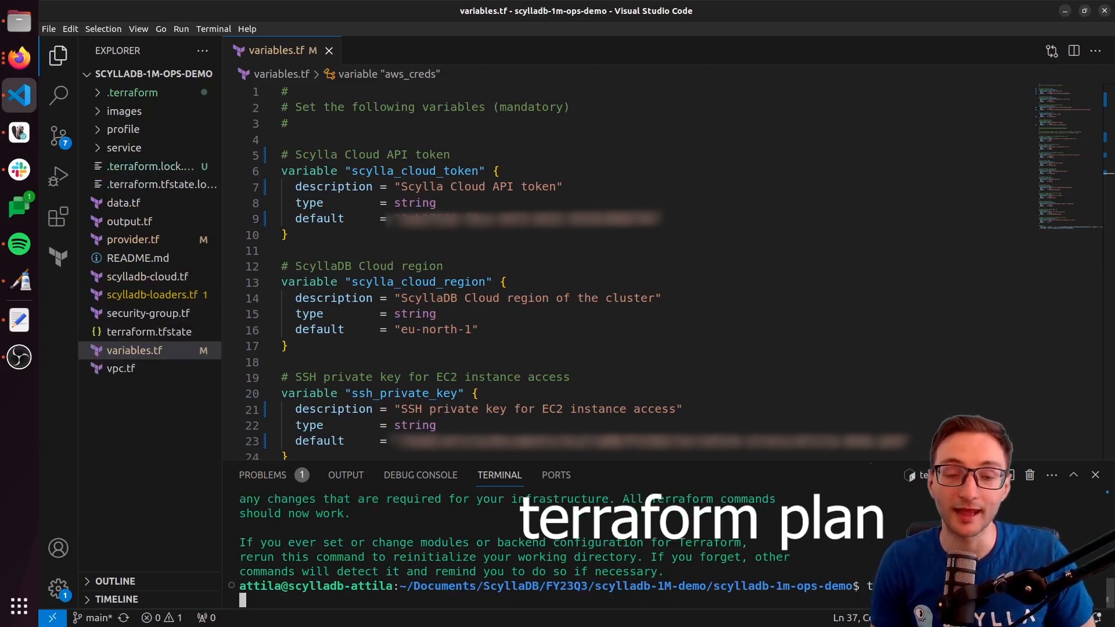
- Run terraform plan, then terraform apply to build the cluster and loaders
{"action": "key", "text": "Return"}
{"action": "type", "text": "te"}
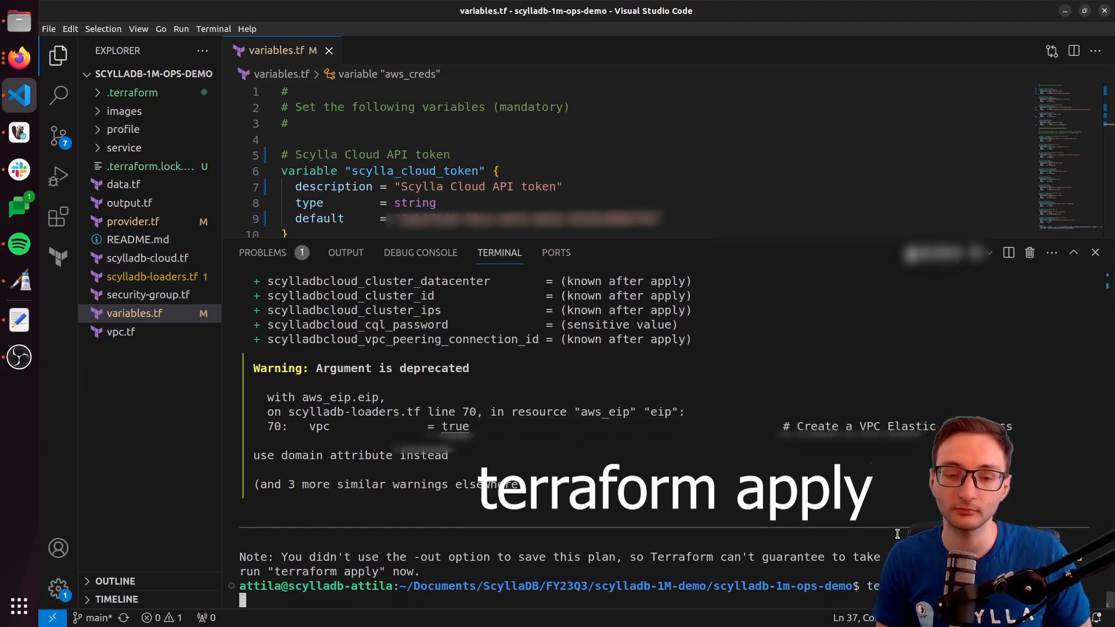
{"action": "key", "text": "Return"}
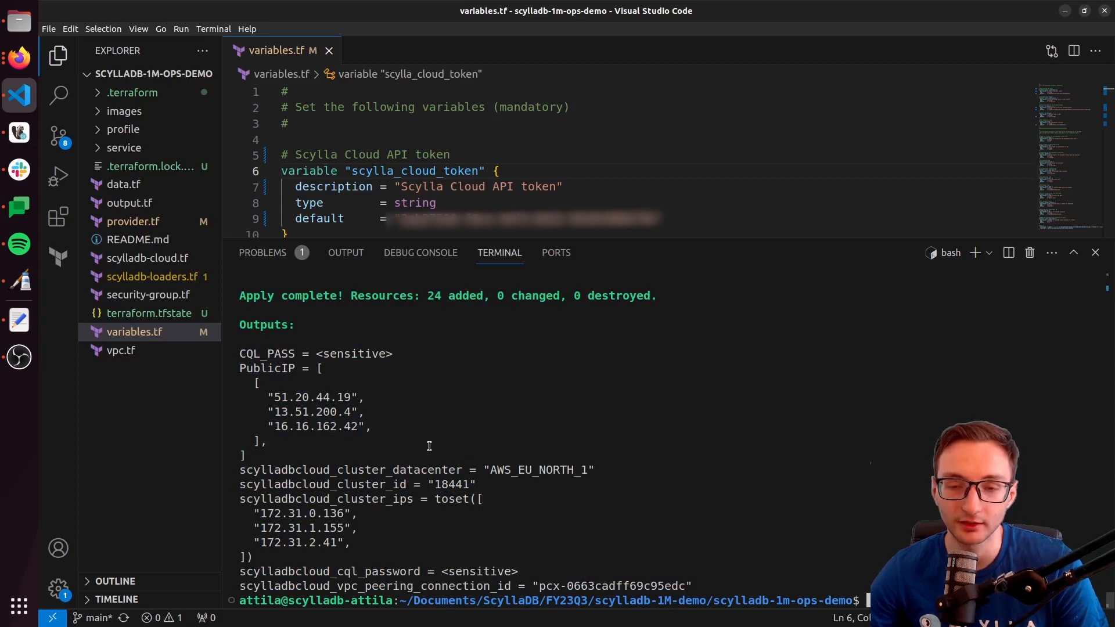
- After 'Apply complete! Resources: 24 added', go to the ScyllaDB Cloud My Clusters page
{"action": "left_click", "coordinate": [18, 57]}
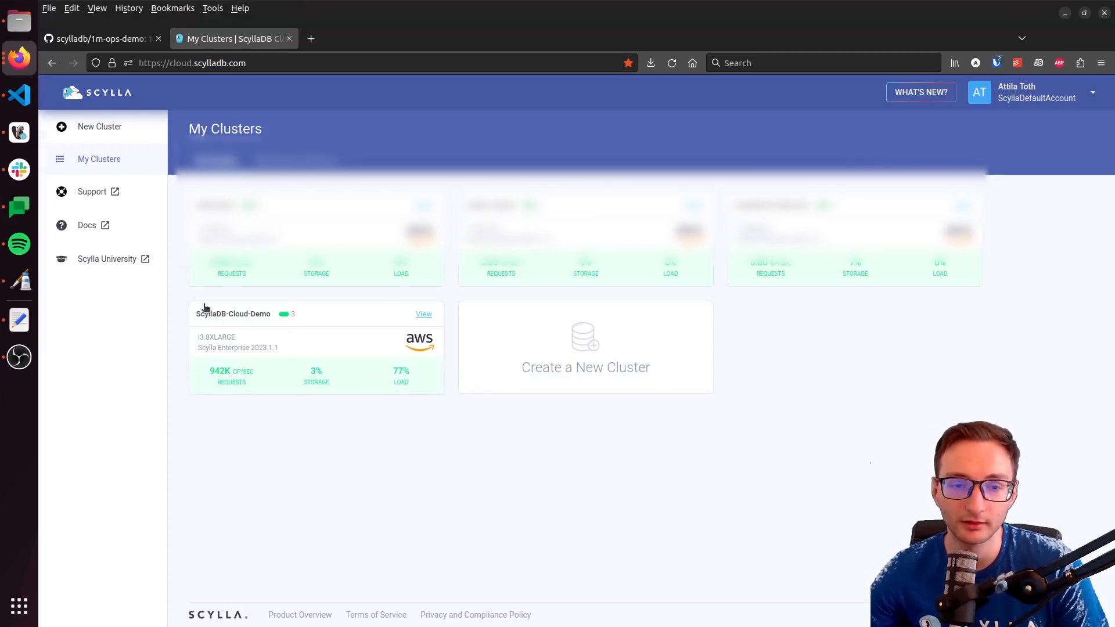
- Open the ScyllaDB-Cloud-Demo cluster's details page with its three nodes
{"action": "scroll", "scroll_direction": "up", "scroll_amount": 3}
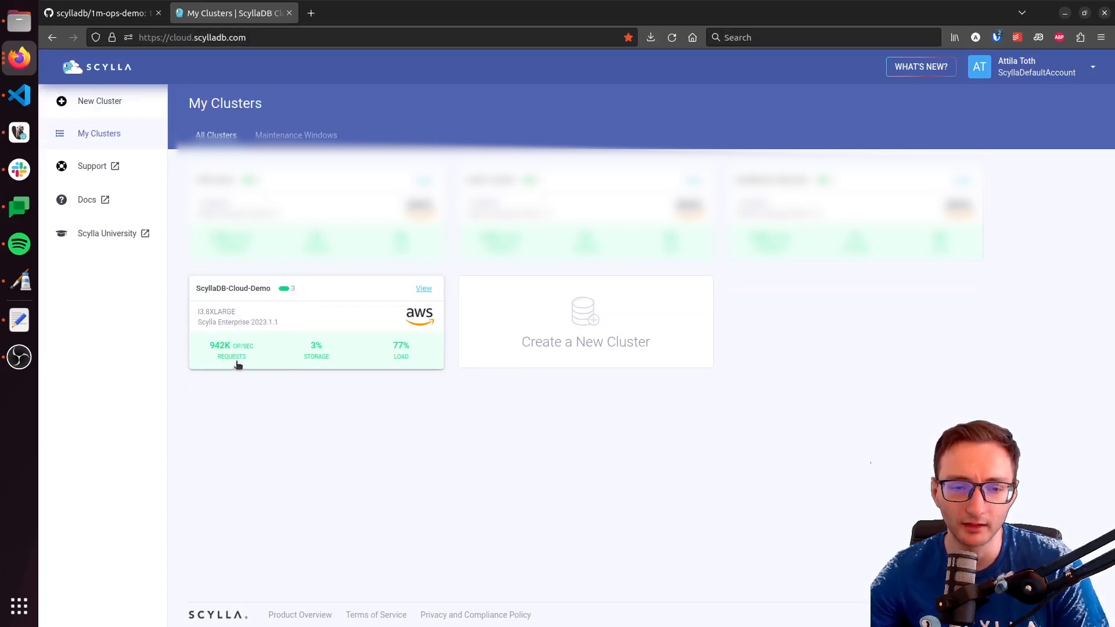
{"action": "mouse_move", "coordinate": [241, 376]}
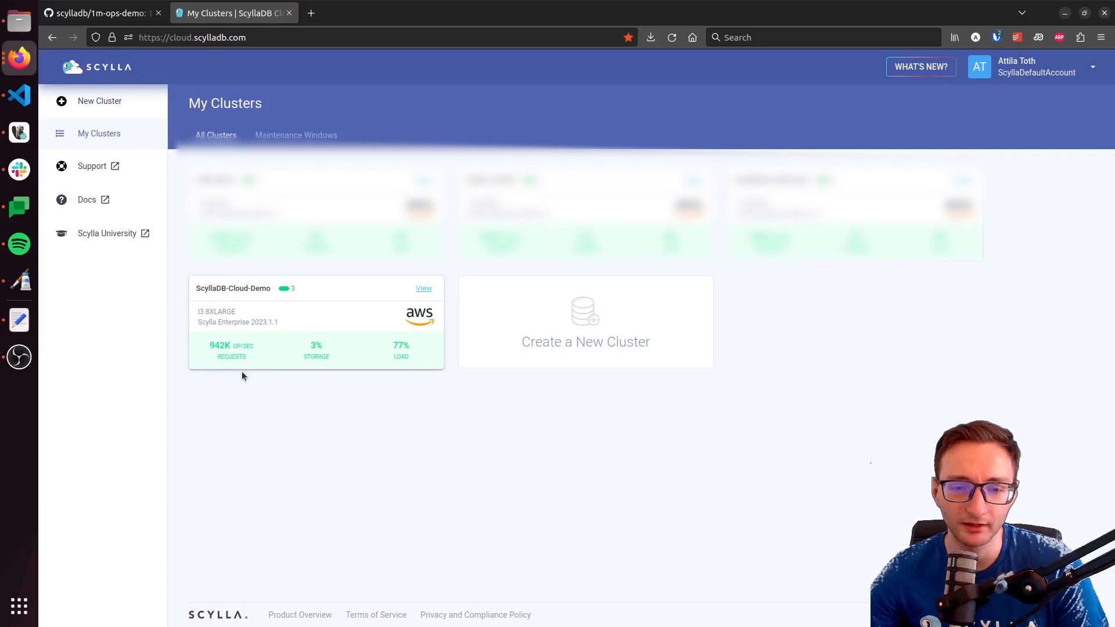
{"action": "left_click", "coordinate": [423, 288]}
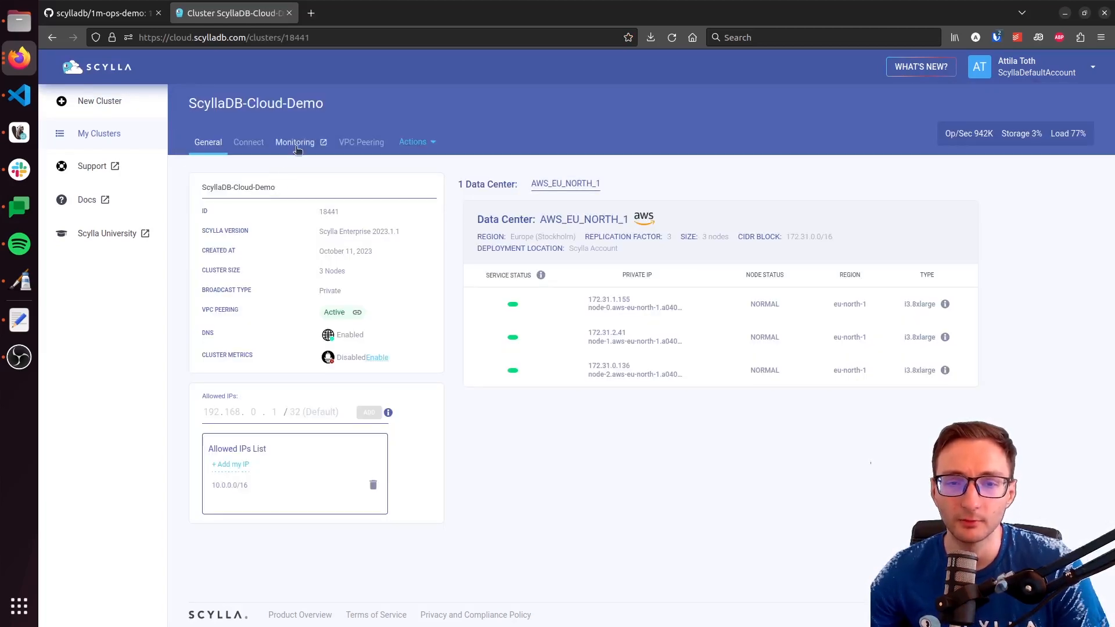
{"action": "mouse_move", "coordinate": [308, 147]}
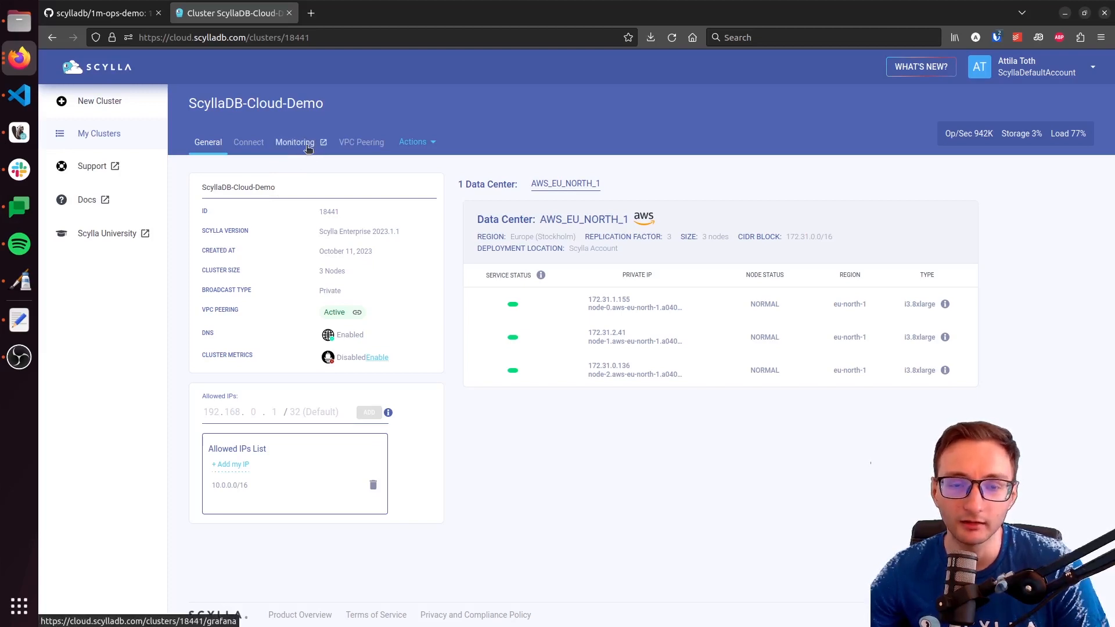
- Open the cluster's Monitoring tab to view the Grafana overview dashboard
{"action": "left_click", "coordinate": [295, 142]}
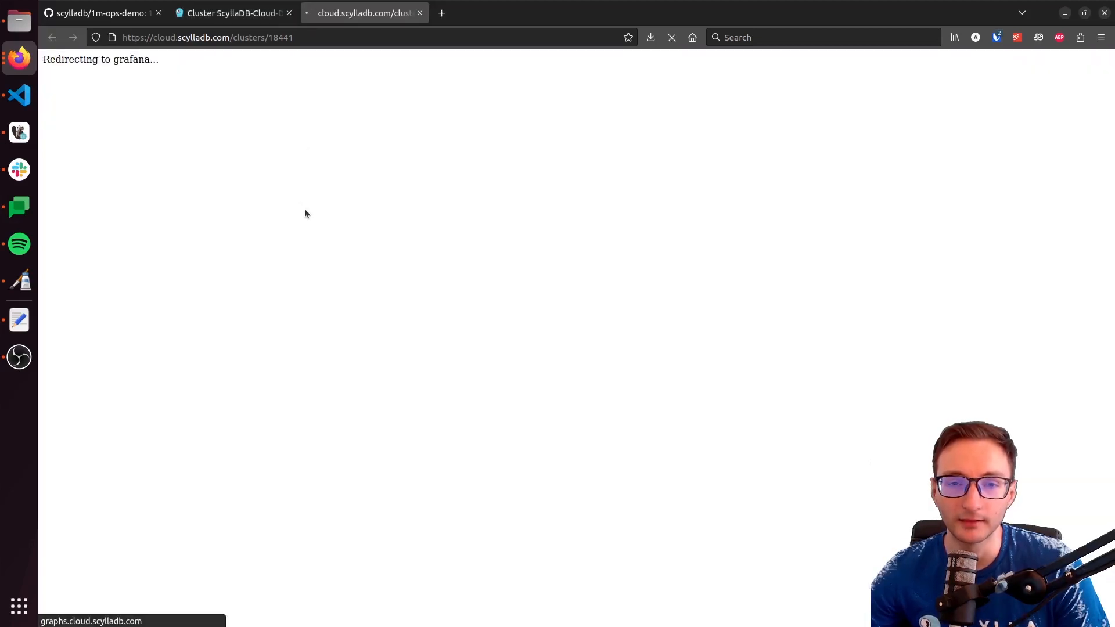
{"action": "mouse_move", "coordinate": [333, 212]}
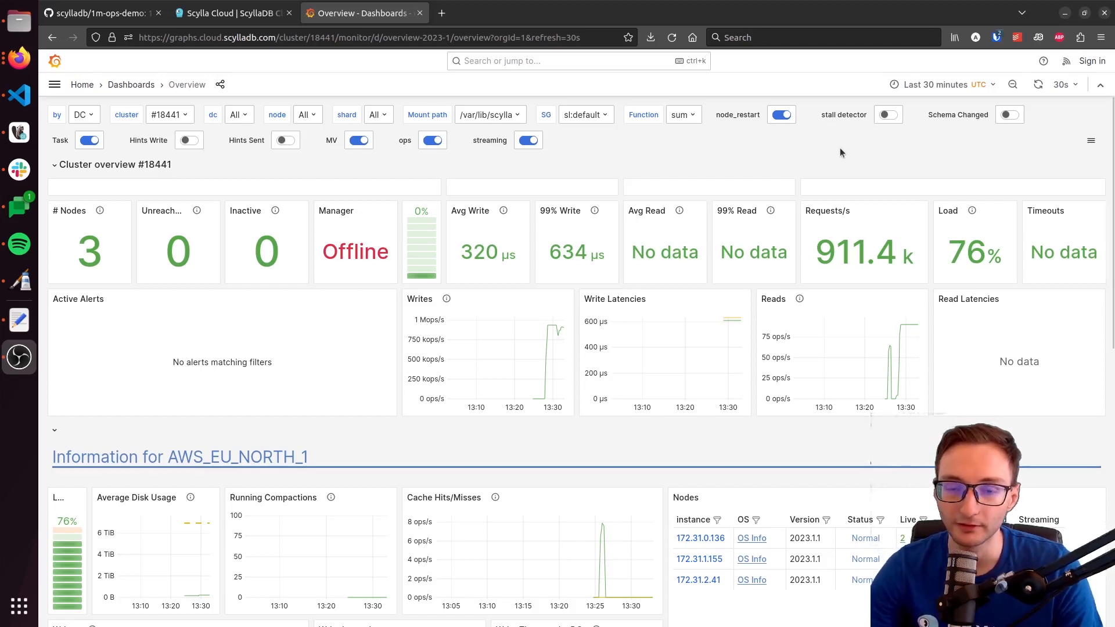
{"action": "mouse_move", "coordinate": [823, 167]}
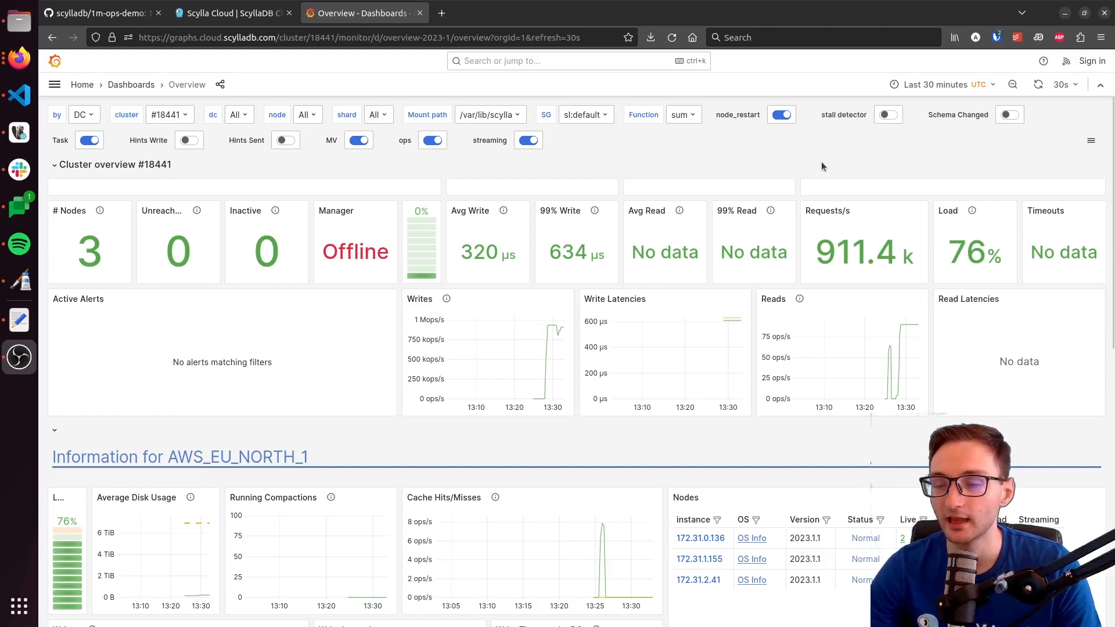
{"action": "mouse_move", "coordinate": [877, 281]}
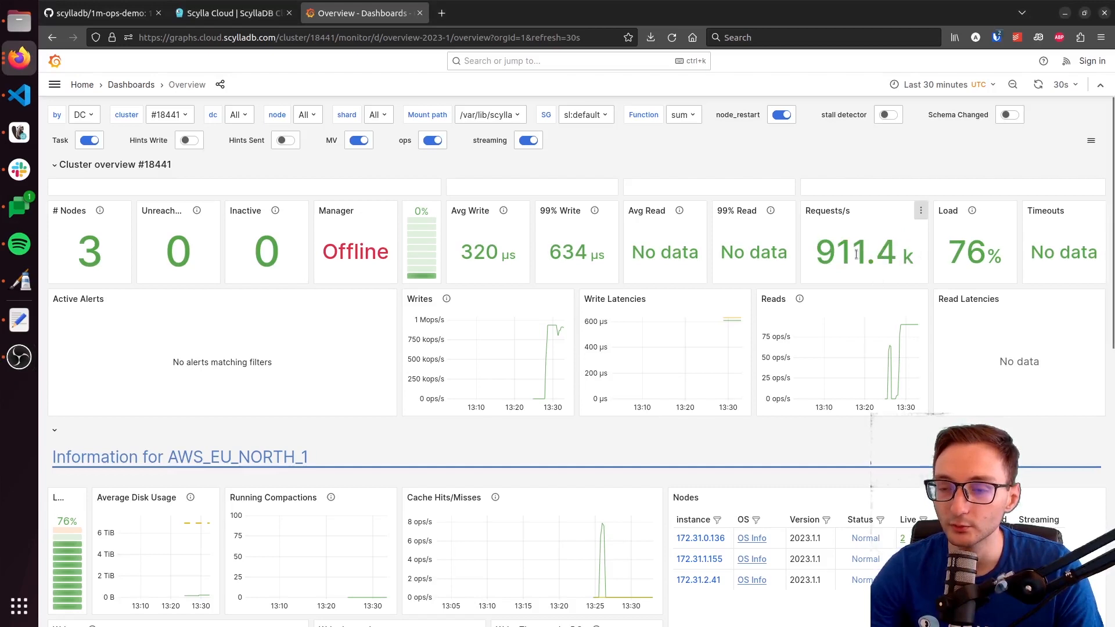
{"action": "mouse_move", "coordinate": [824, 164]}
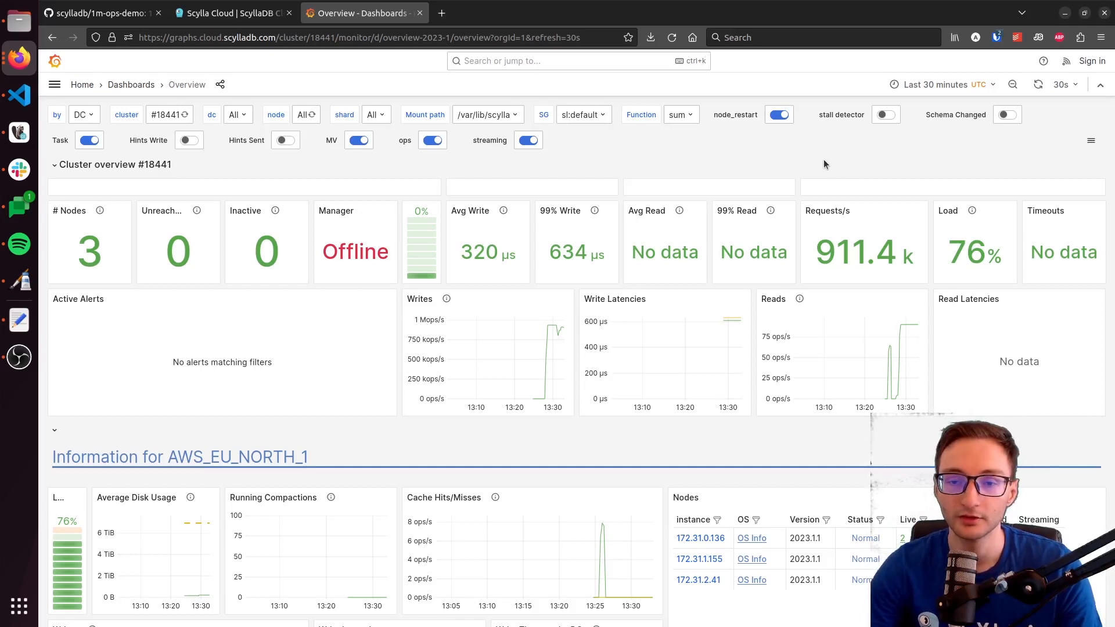
- Switch to the GitHub tab and scroll to the top of the 1m-ops-demo repository
{"action": "left_click", "coordinate": [99, 13]}
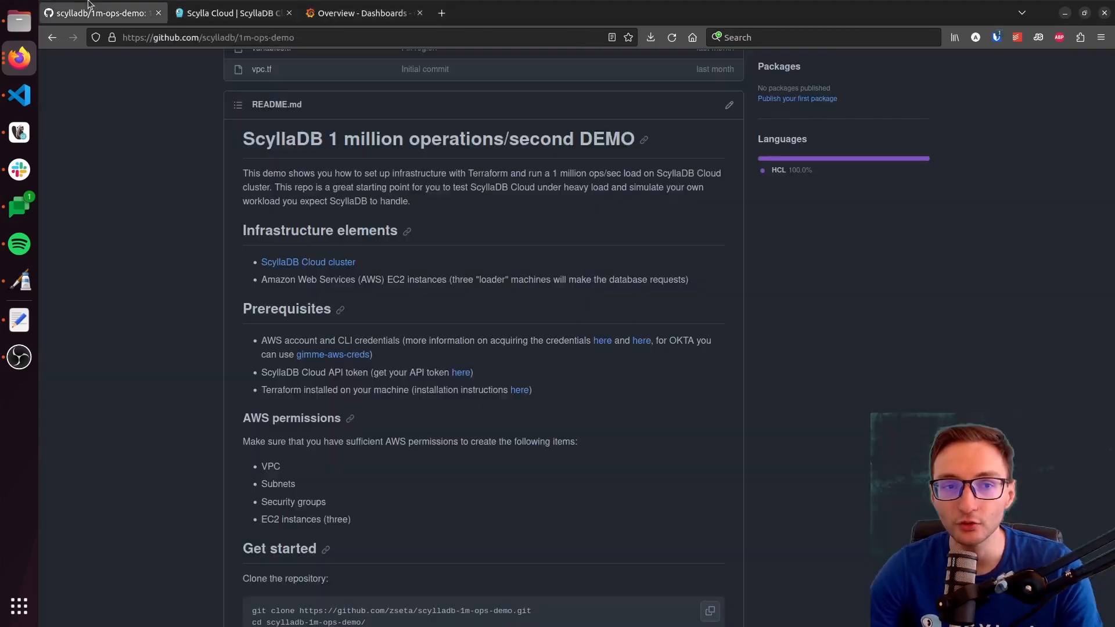
{"action": "scroll", "scroll_direction": "up", "scroll_amount": 3}
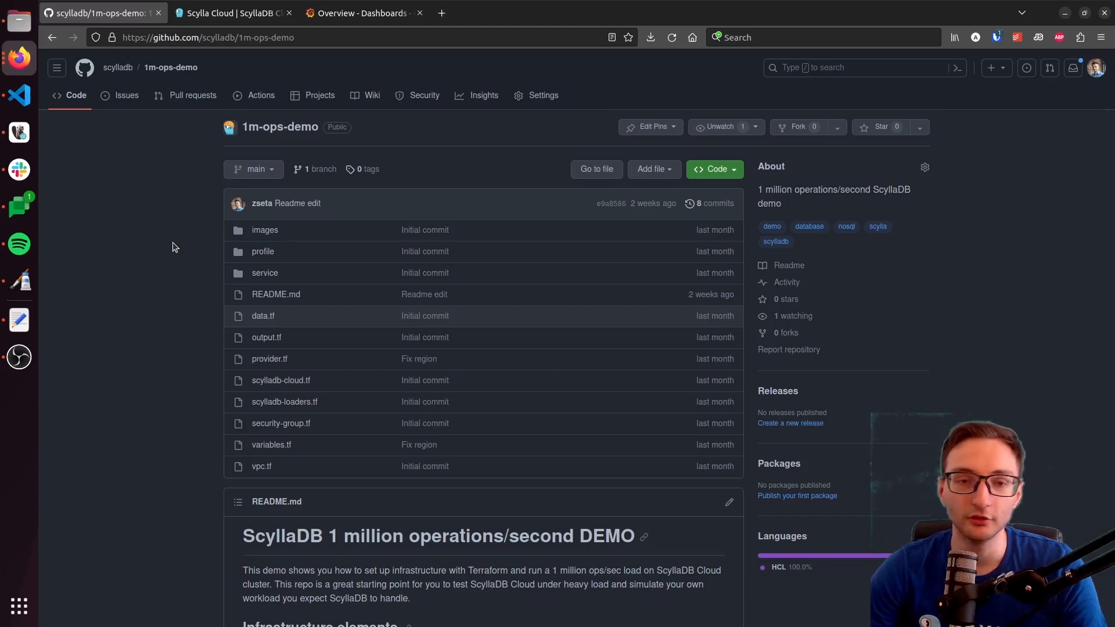
{"action": "mouse_move", "coordinate": [160, 296]}
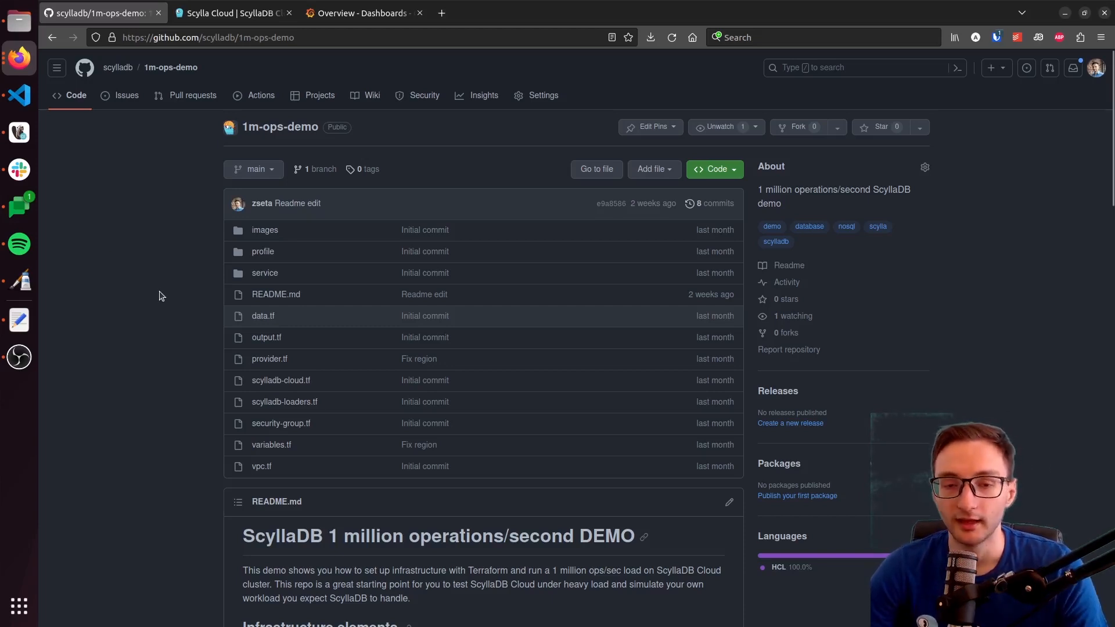